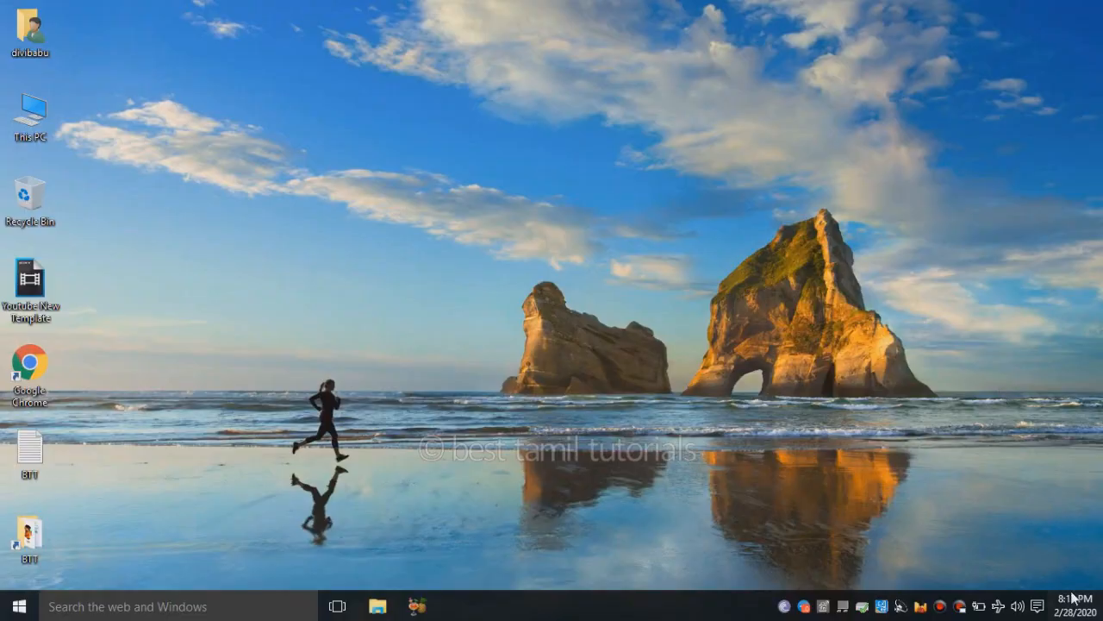
# Show the Action Center panel from the system tray notification icon
pyautogui.click(1048, 605)
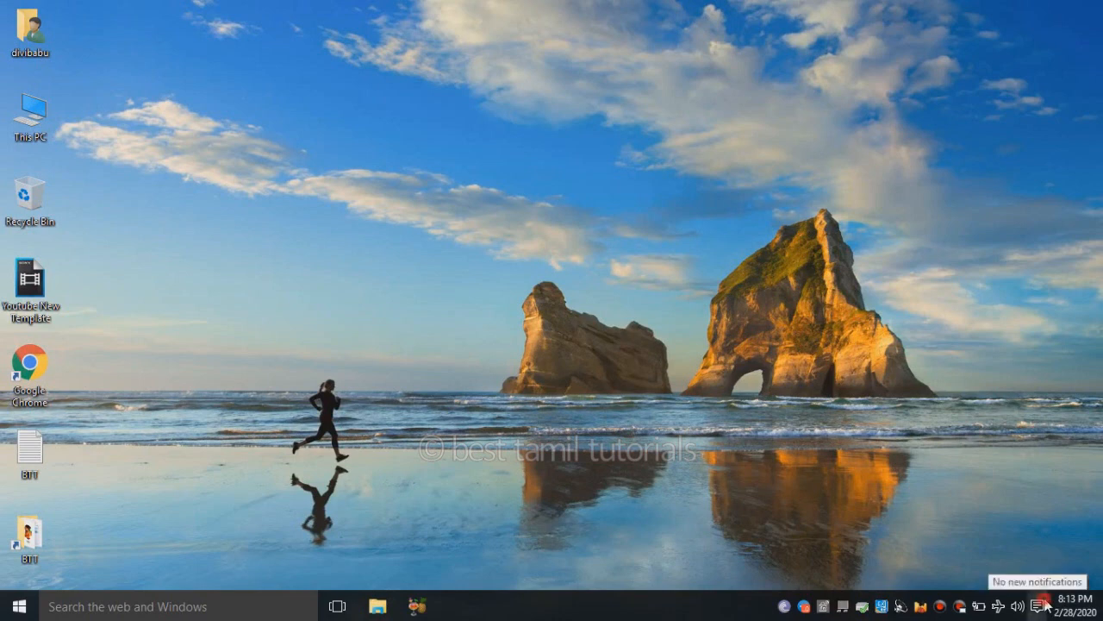
pyautogui.click(1042, 607)
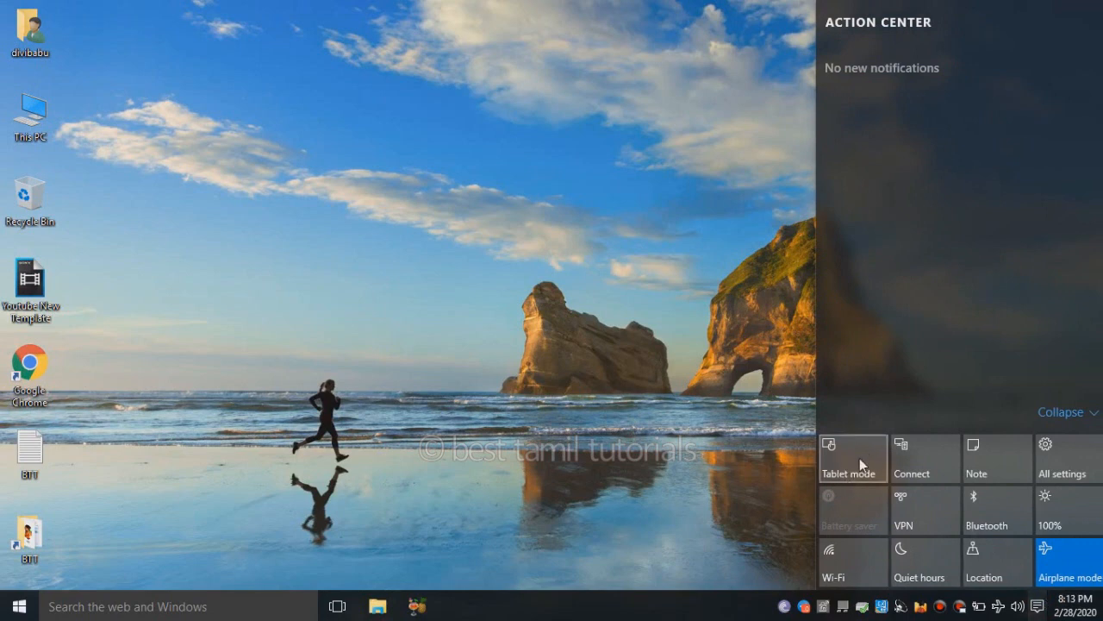
# Turn on tablet mode from the Tablet mode quick action tile
pyautogui.click(851, 459)
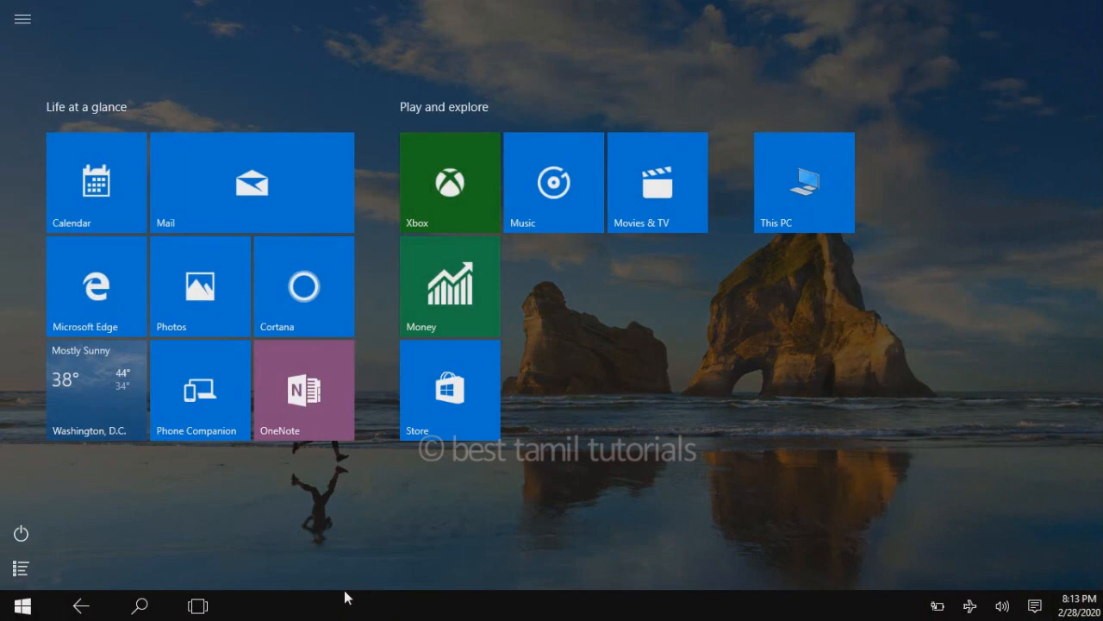
pyautogui.moveTo(422, 573)
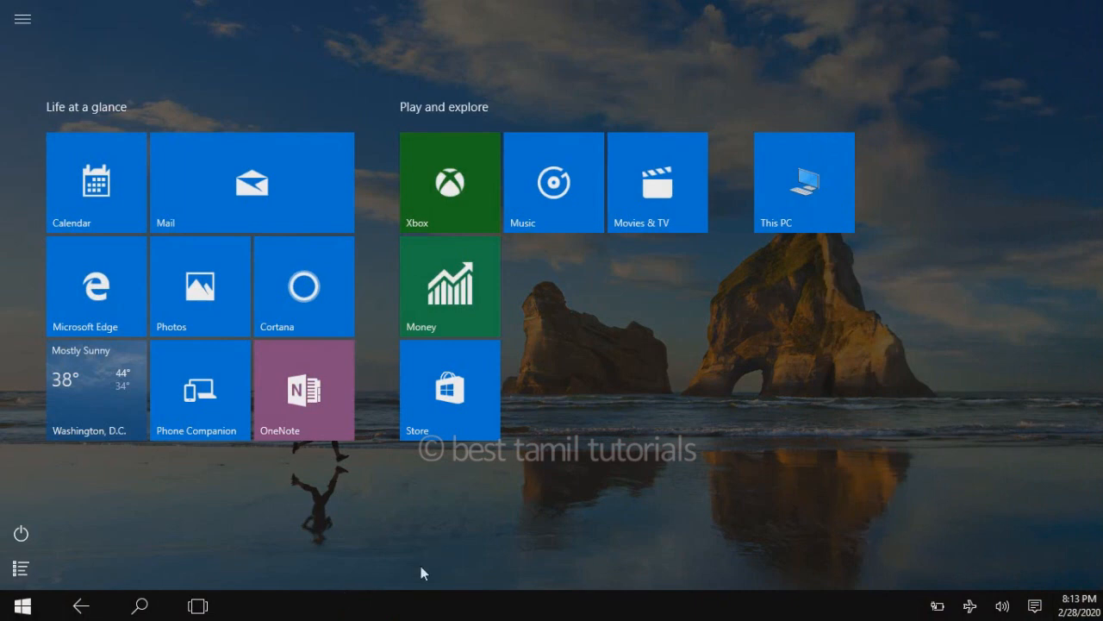
pyautogui.moveTo(442, 559)
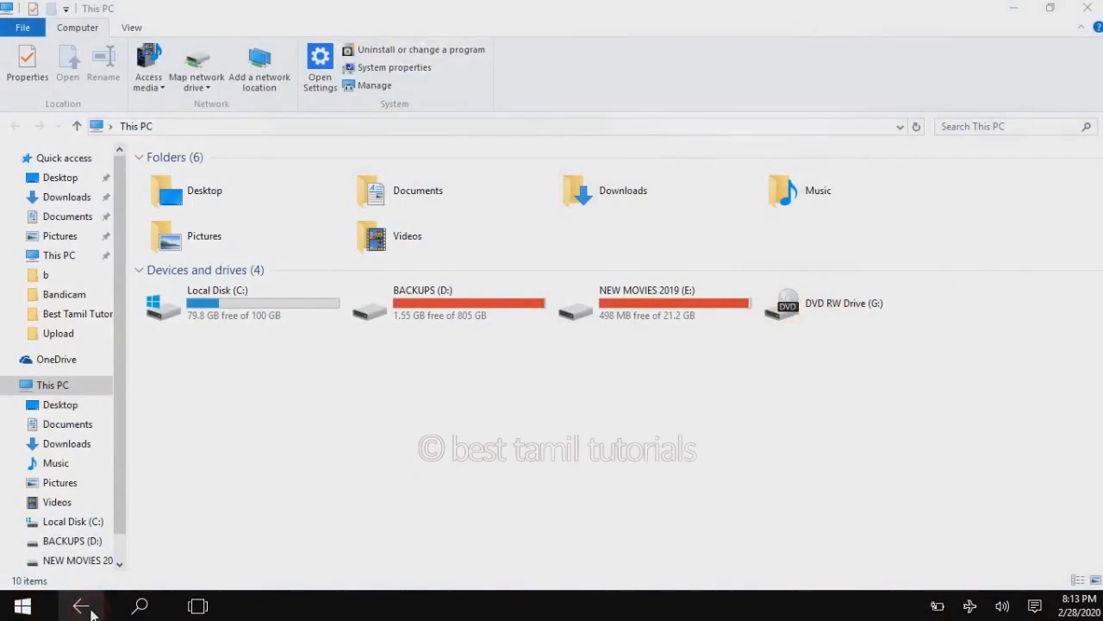
# Go back from This PC to Start and reopen the Action Center to disable tablet mode
pyautogui.click(21, 605)
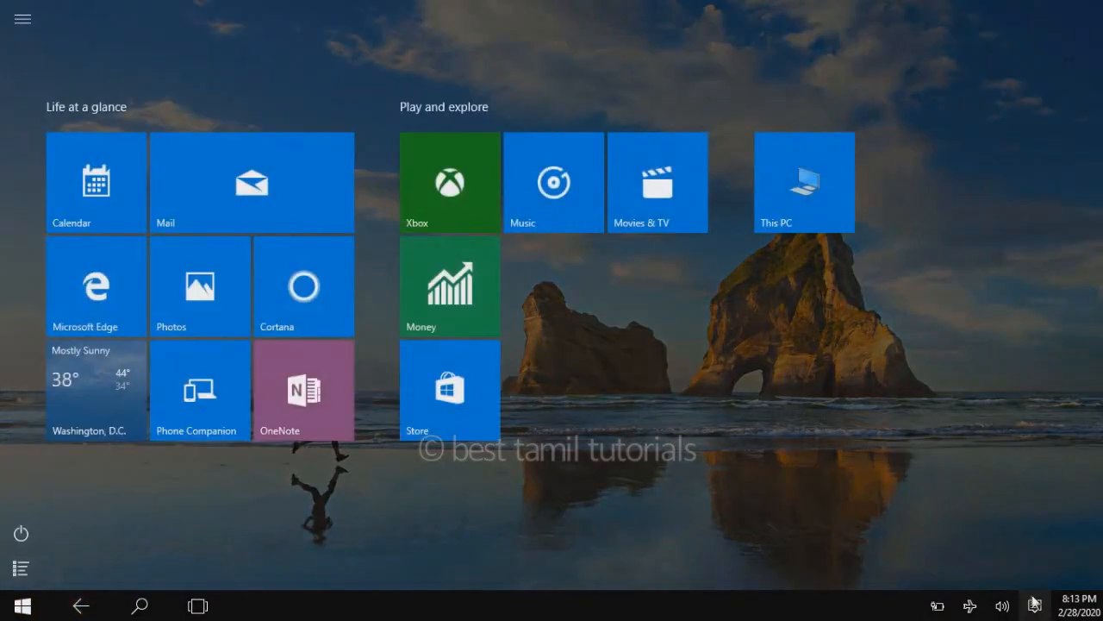
pyautogui.click(1034, 605)
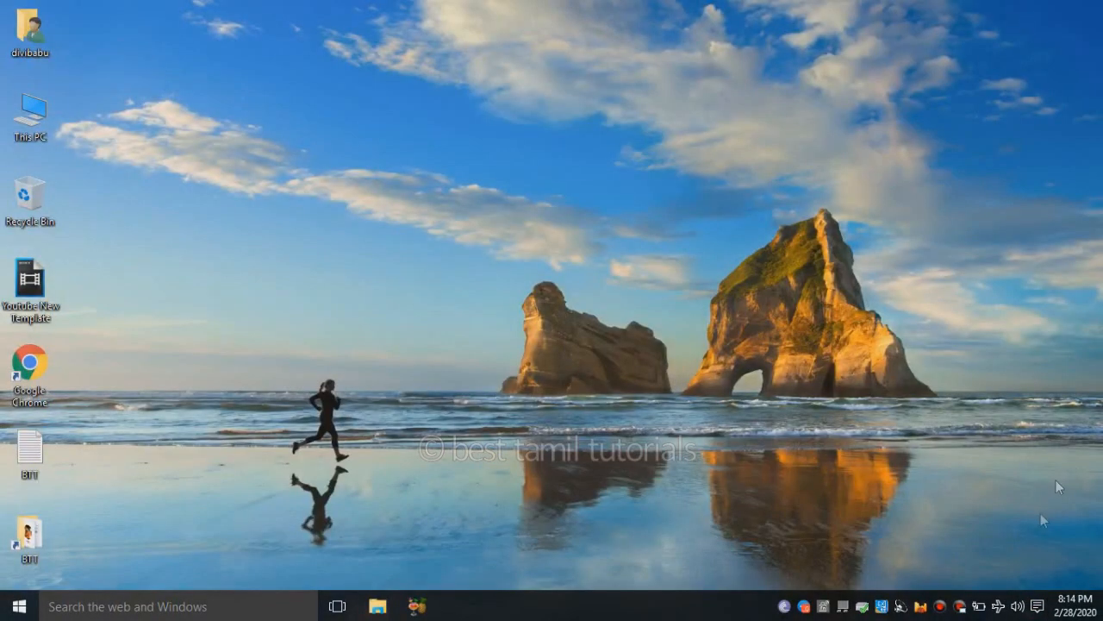
pyautogui.moveTo(589, 157)
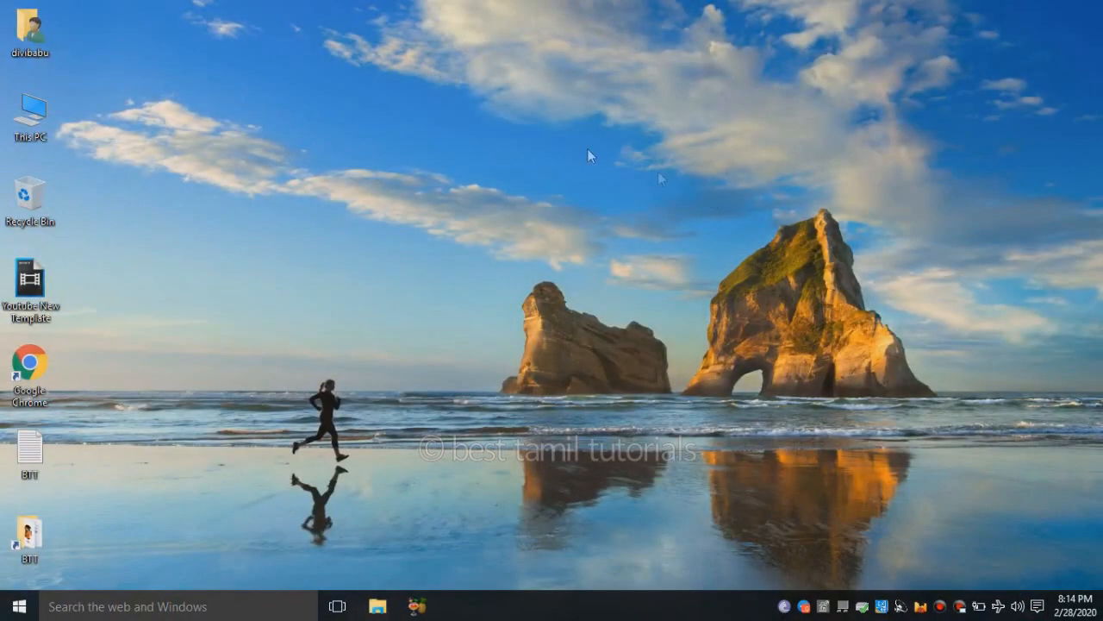
pyautogui.moveTo(569, 153)
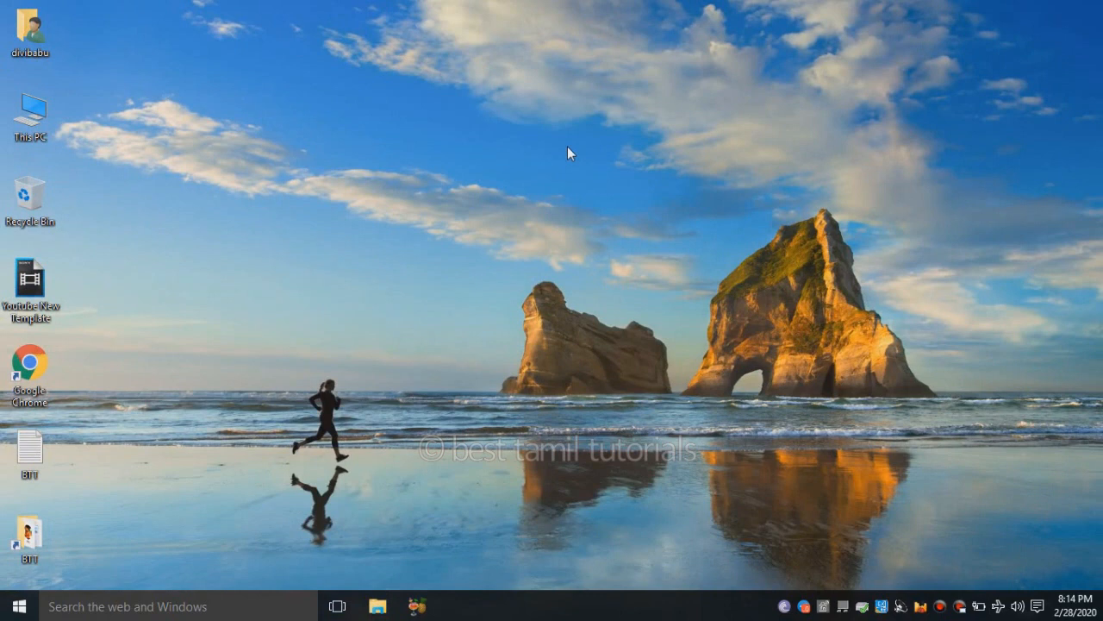